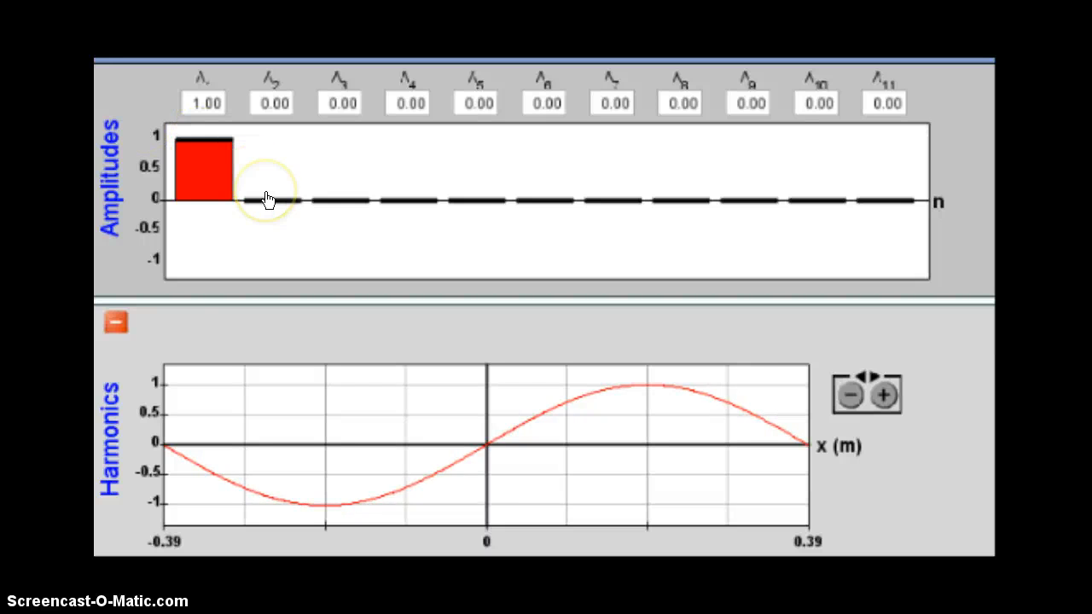
# Step: Raise harmonics A2–A11 to small amplitudes between 0.07 and 0.19, overlaying their waves on the fundamental
pyautogui.click(269, 196)
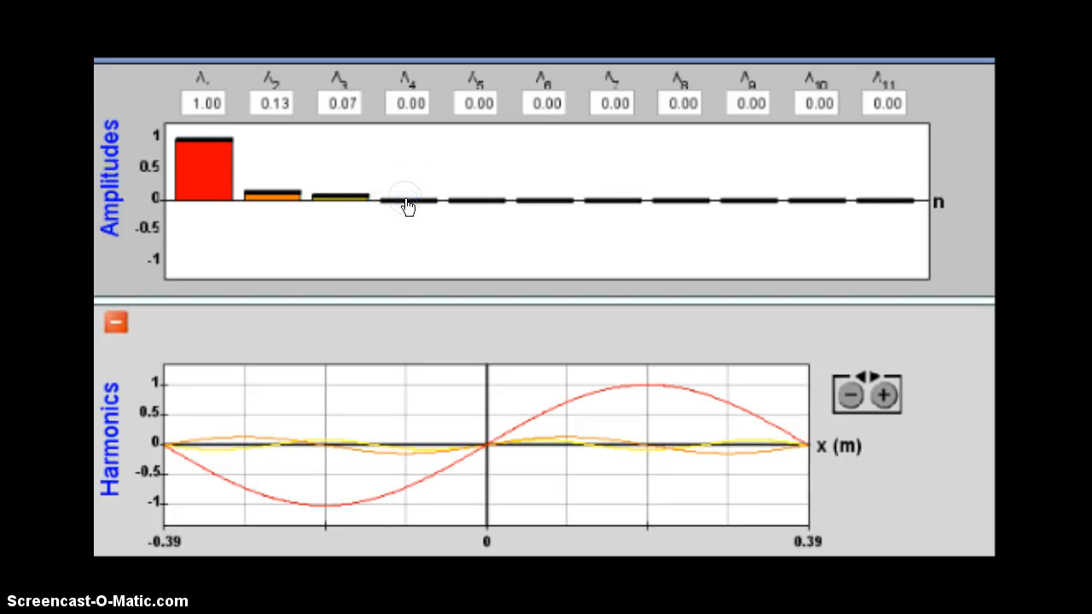
pyautogui.moveTo(408, 201); pyautogui.dragTo(407, 190)
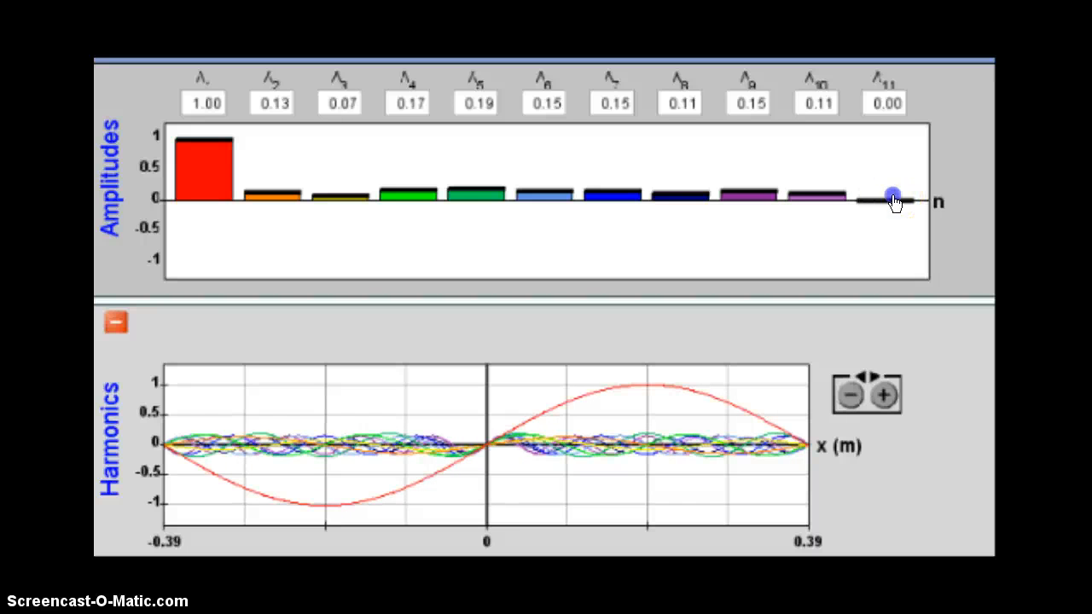
pyautogui.moveTo(890, 201); pyautogui.dragTo(890, 191)
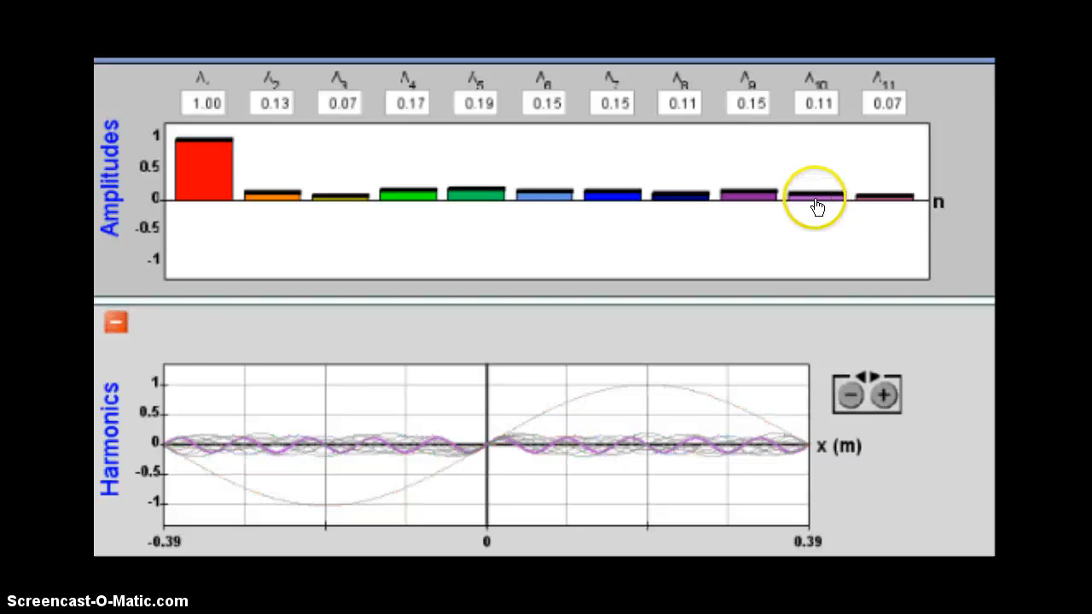
# Step: Lower the tenth harmonic's amplitude from 0.11 to 0.03
pyautogui.moveTo(815, 184); pyautogui.dragTo(815, 198)
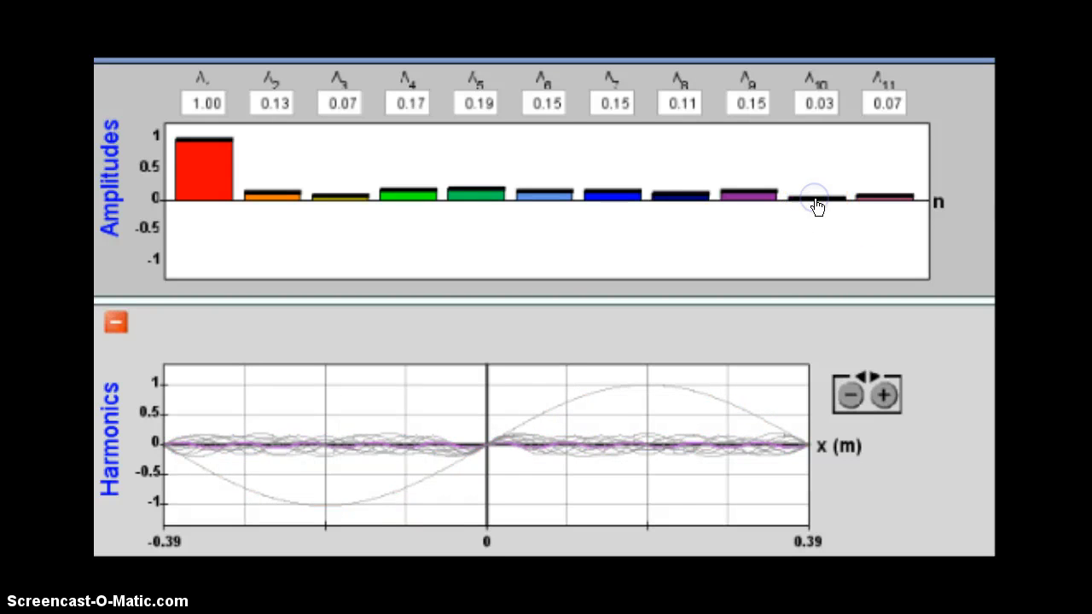